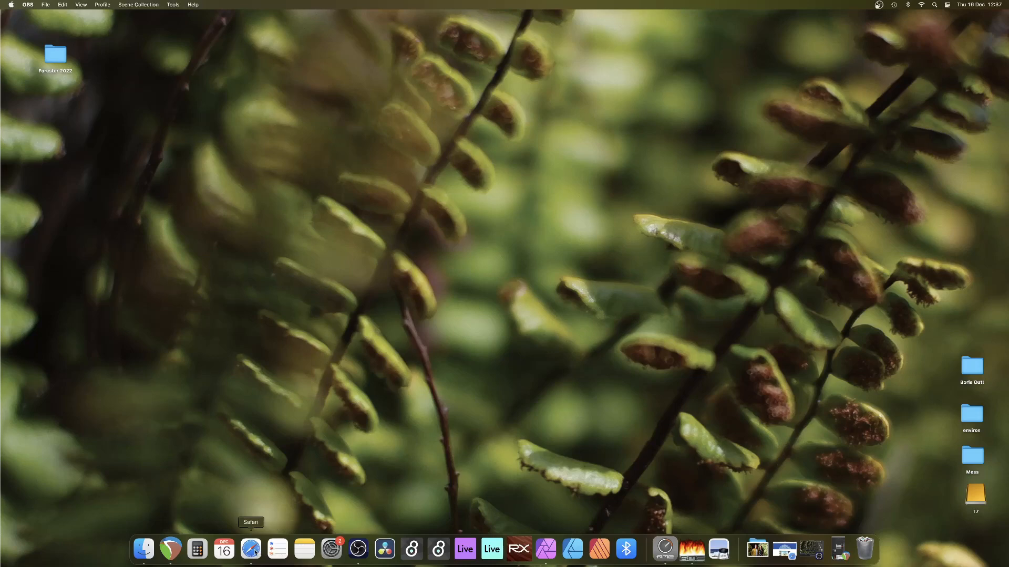
- Bring Safari forward from the Dock to show the Forester 2022 page
left_click(251, 549)
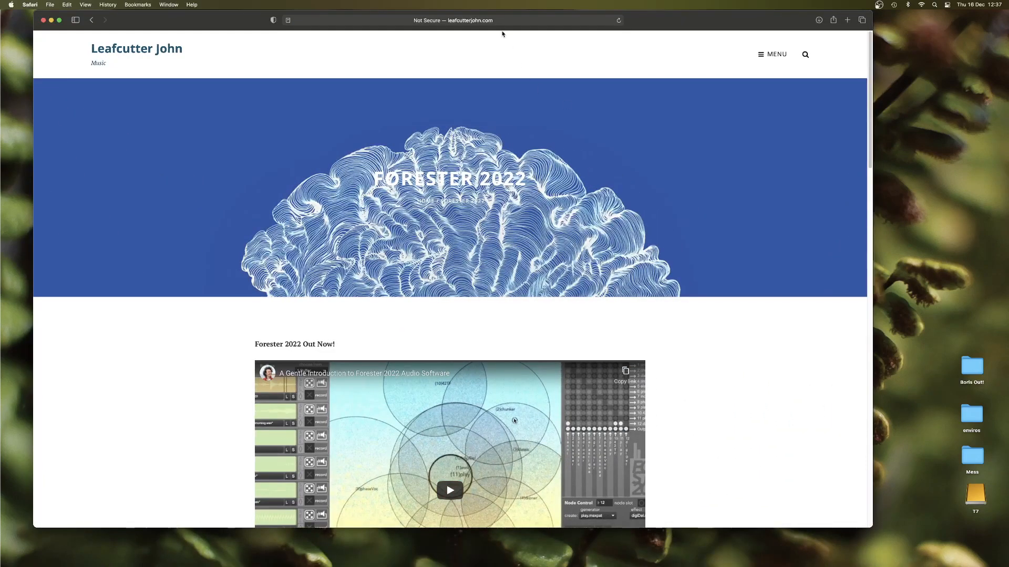
- Scroll the Forester 2022 page past generators and effects to the minimum system requirements
left_click(450, 20)
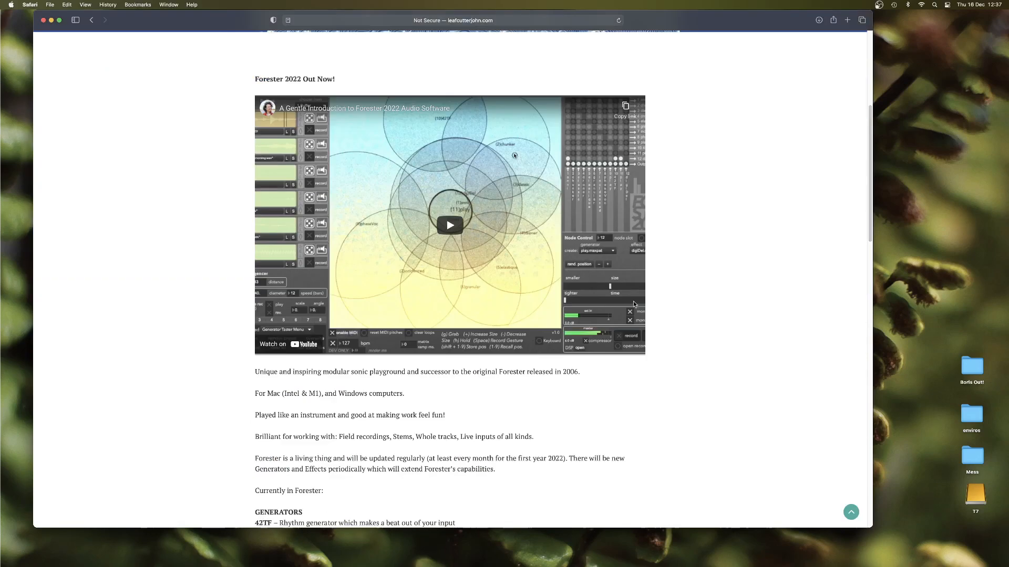
scroll("down", 3)
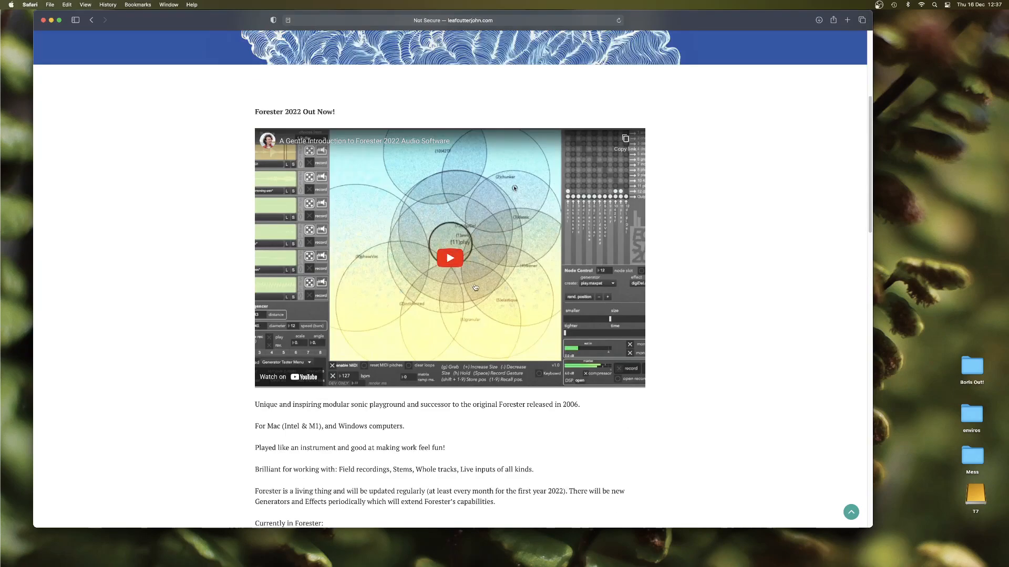
scroll("down", 3)
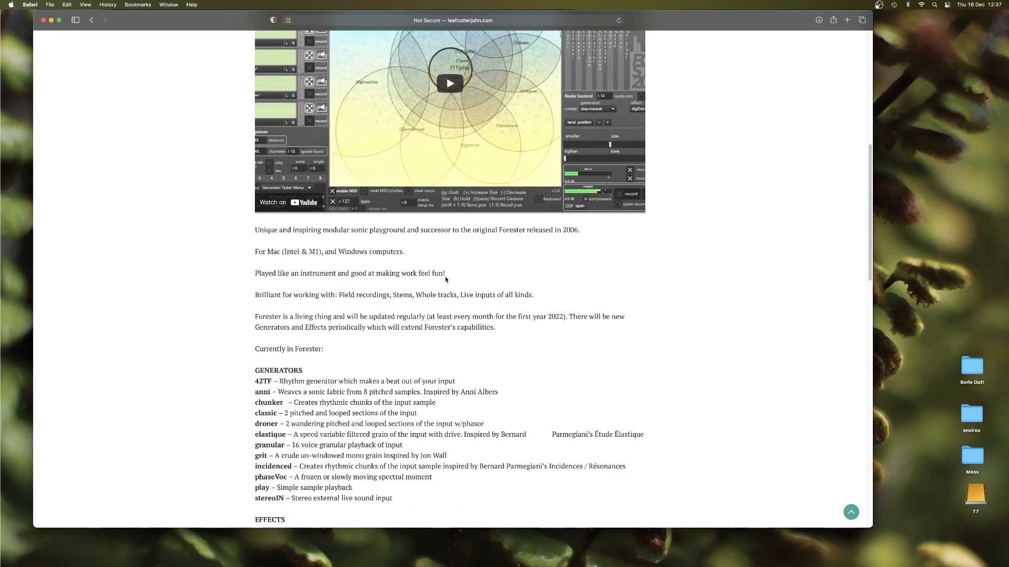
scroll("down", 3)
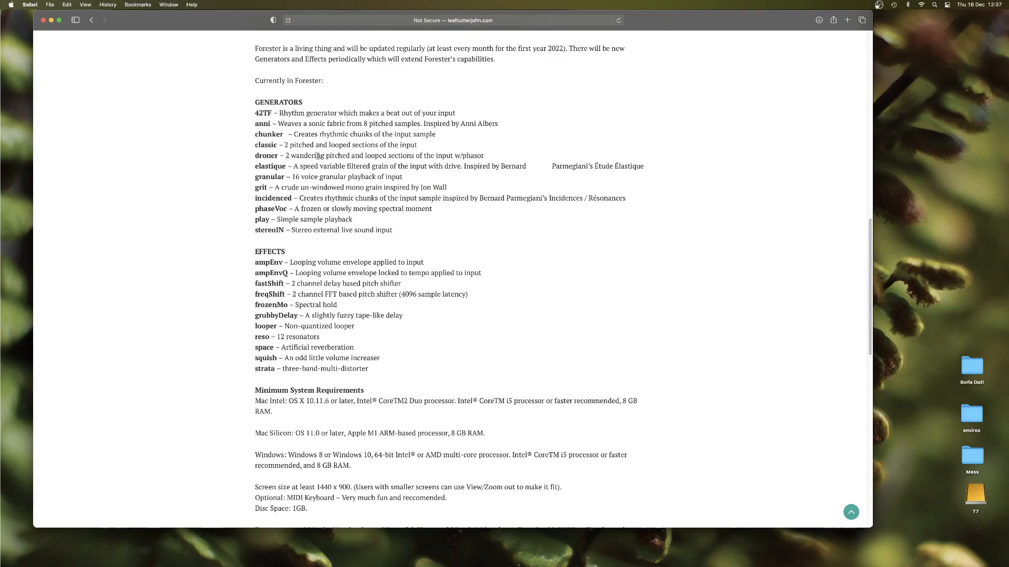
scroll("down", 3)
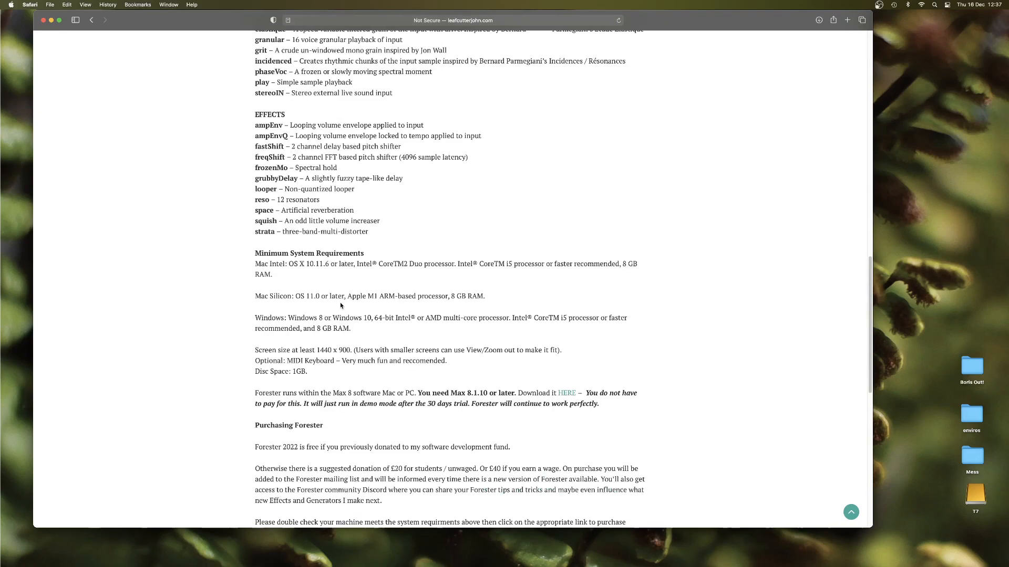
scroll("up", 3)
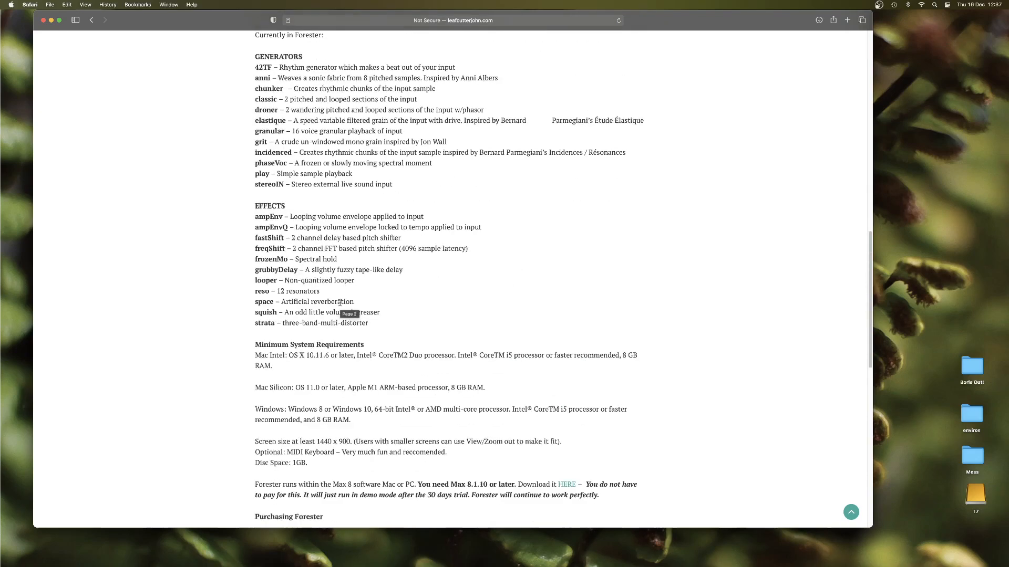
scroll("down", 3)
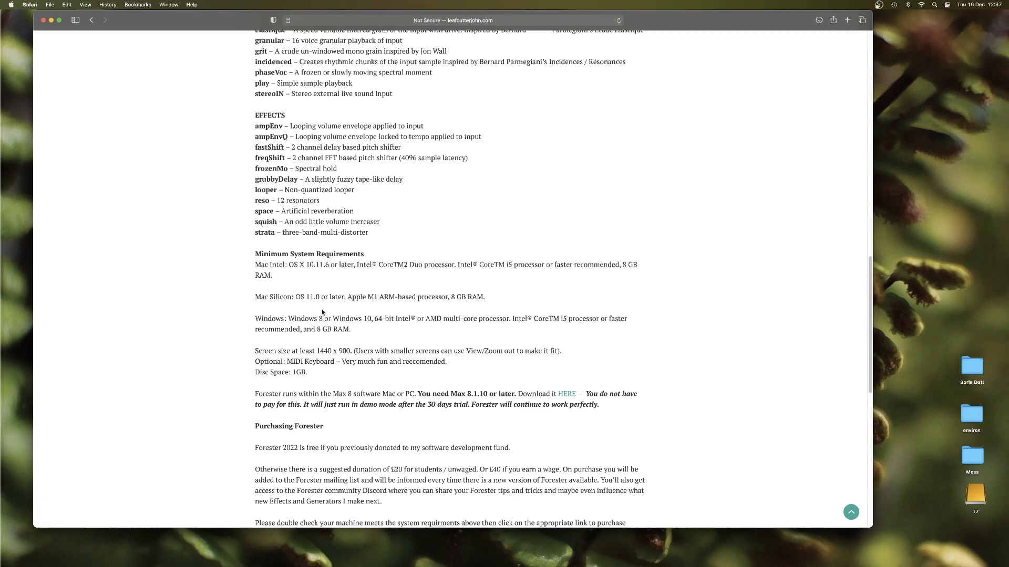
scroll("down", 3)
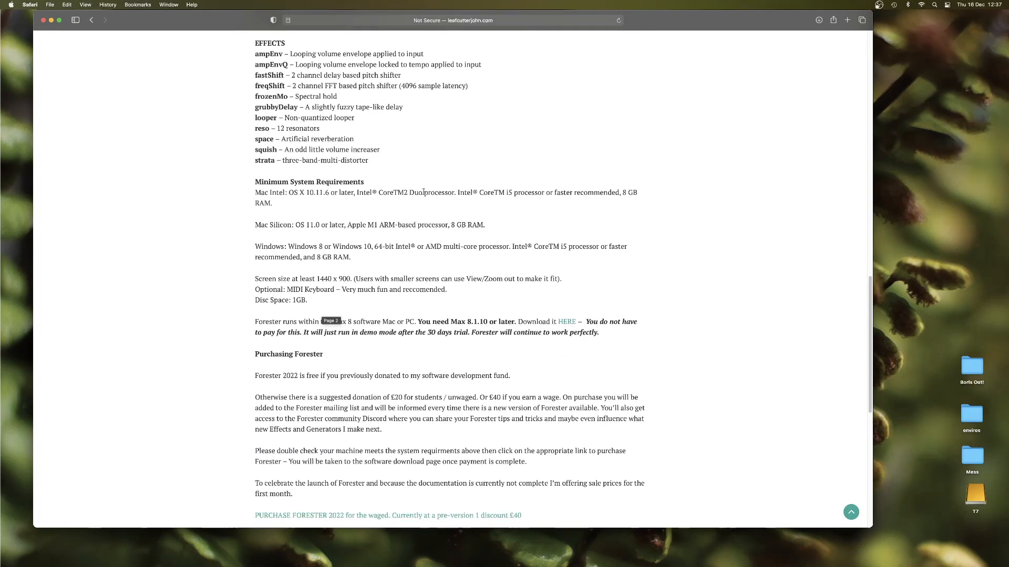
- Scroll to the purchase links, download-issue notes and Video Learning Resources
scroll("down", 3)
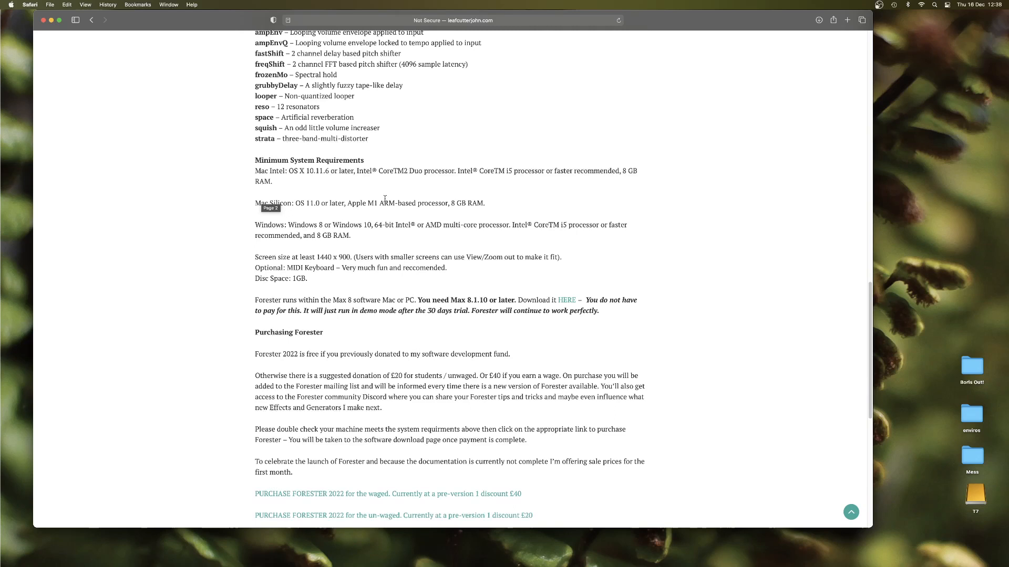
mouse_move(310, 183)
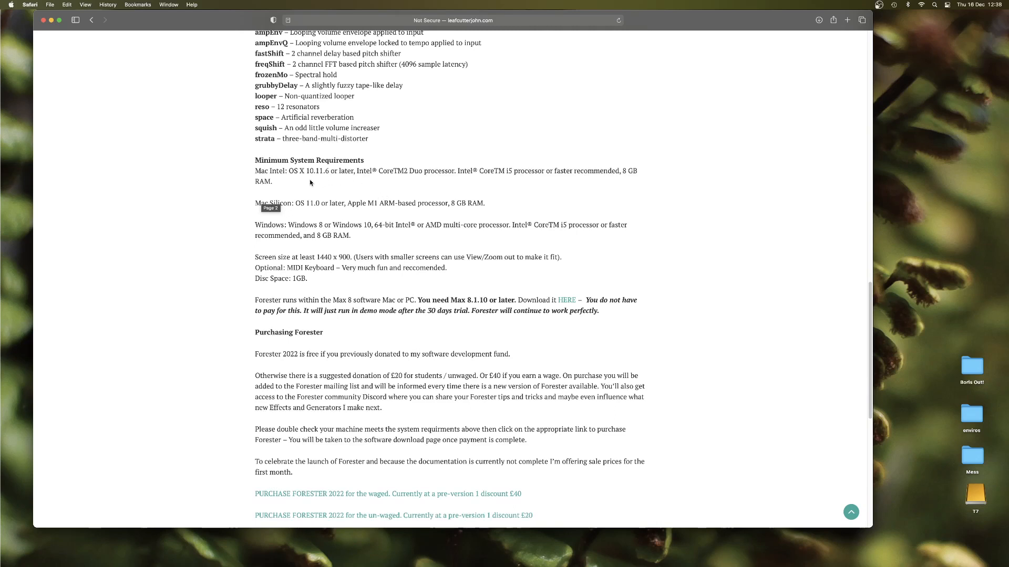
mouse_move(351, 181)
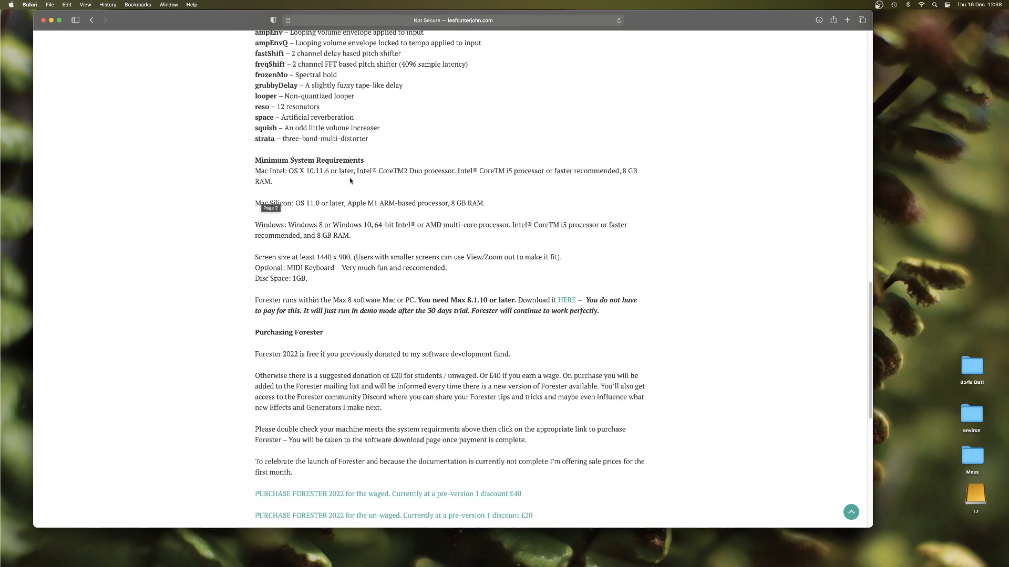
mouse_move(423, 197)
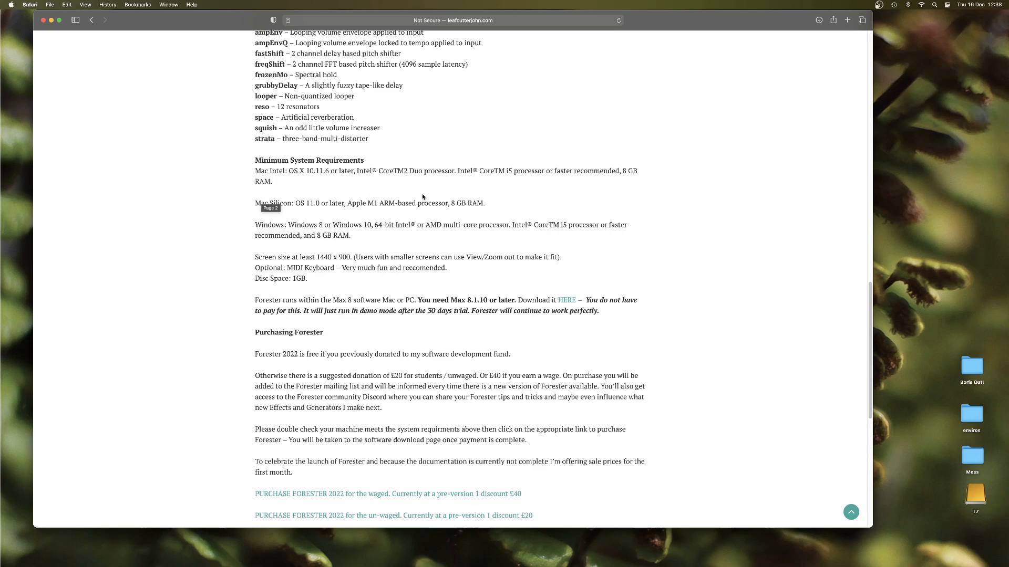
mouse_move(406, 189)
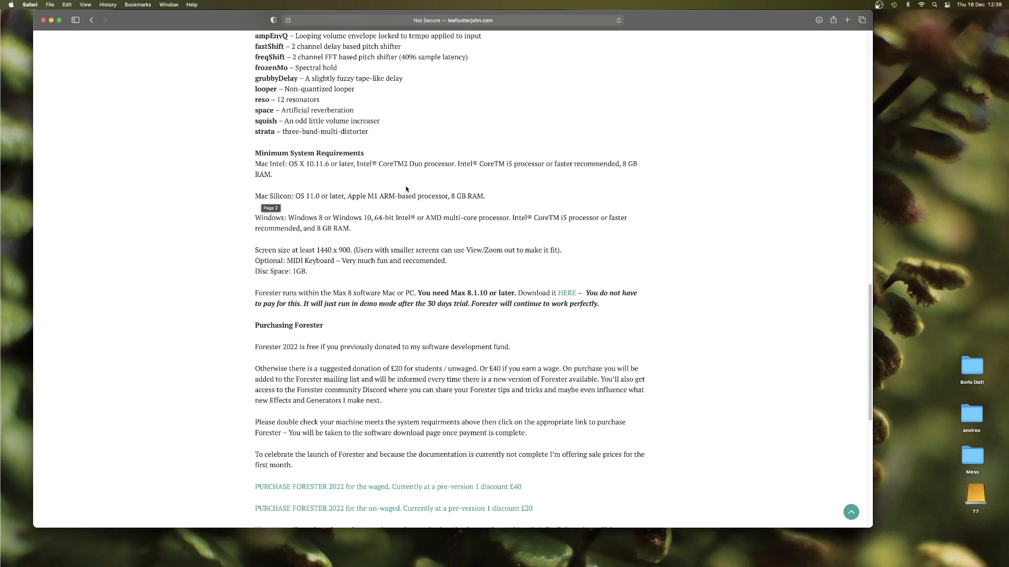
scroll("down", 3)
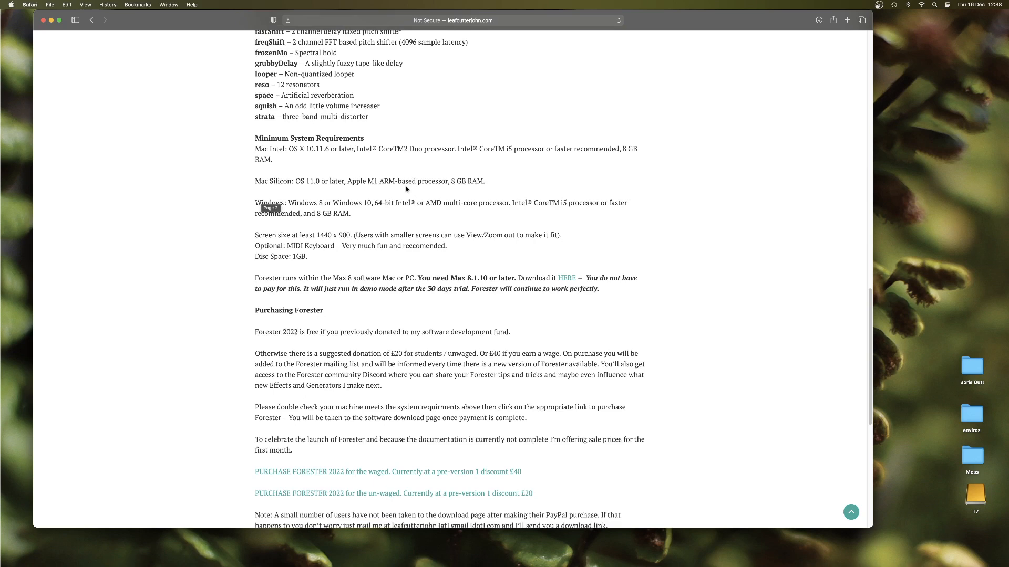
mouse_move(233, 172)
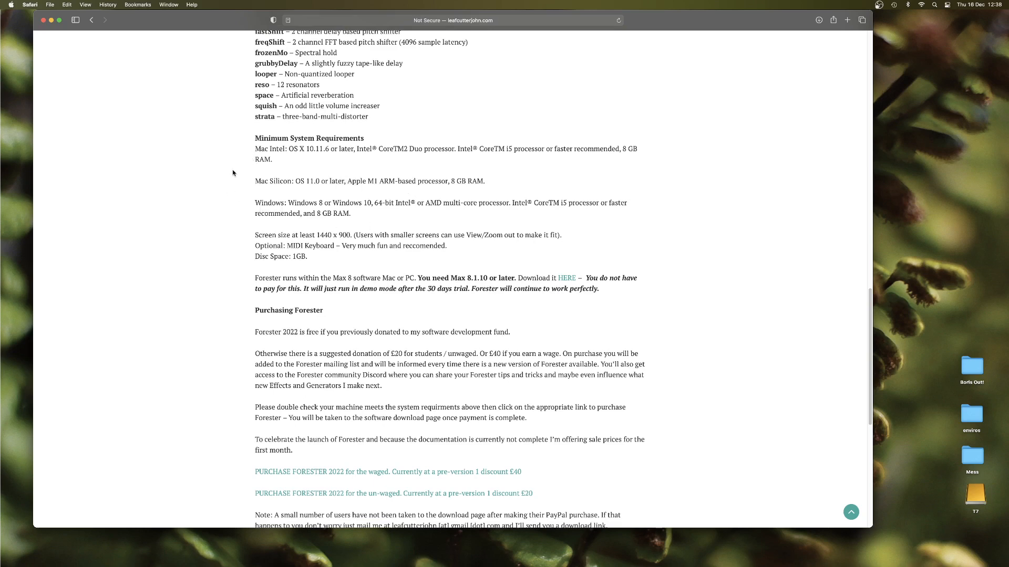
scroll("down", 3)
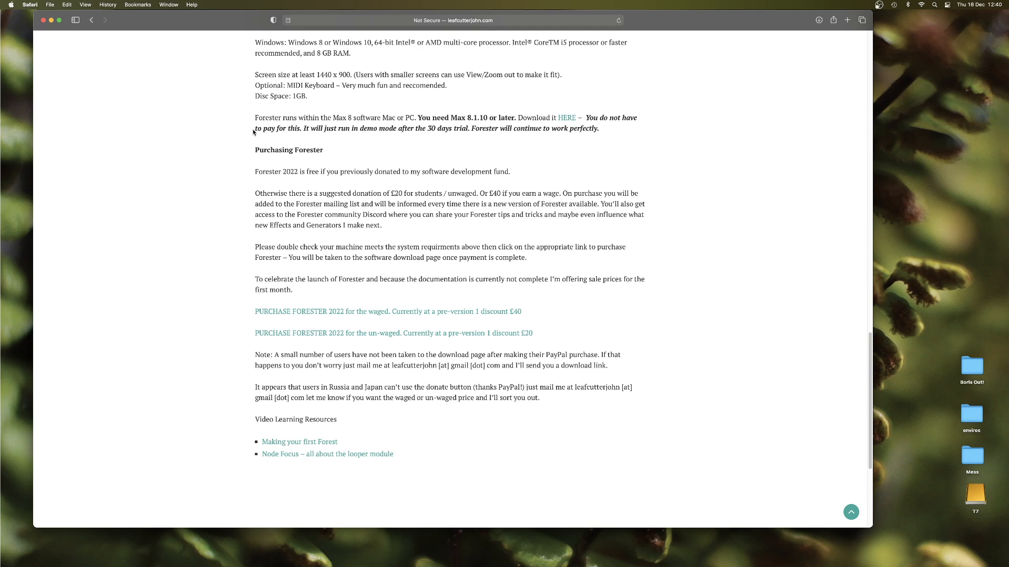
mouse_move(461, 146)
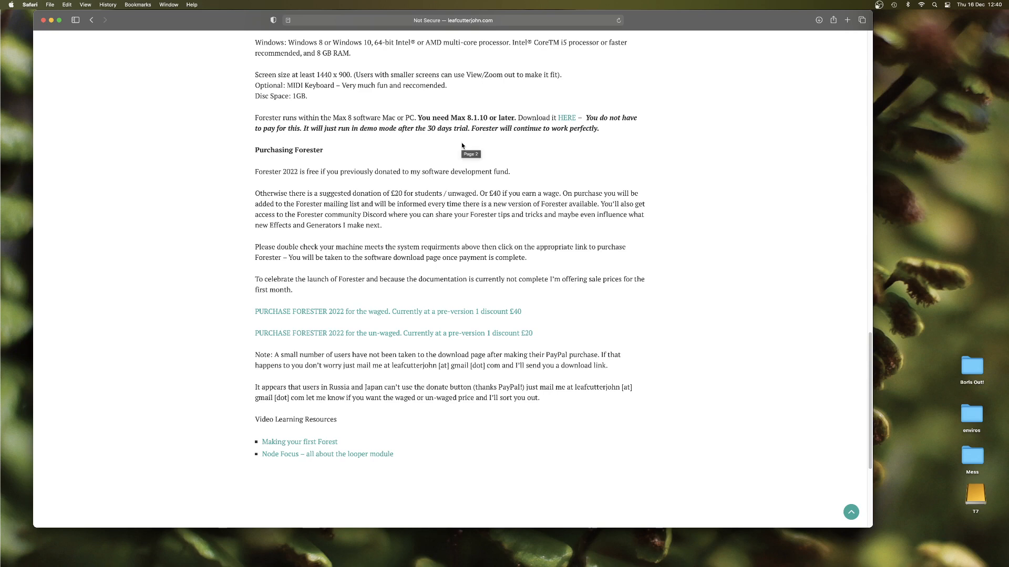
mouse_move(501, 139)
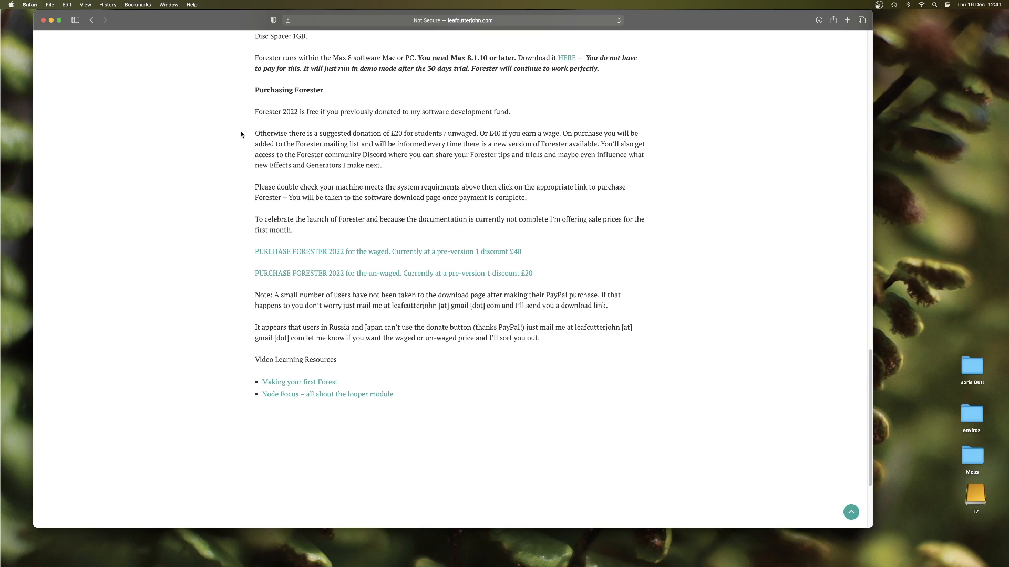
- Scroll the Forester page fully down to the copyright footer
scroll("down", 3)
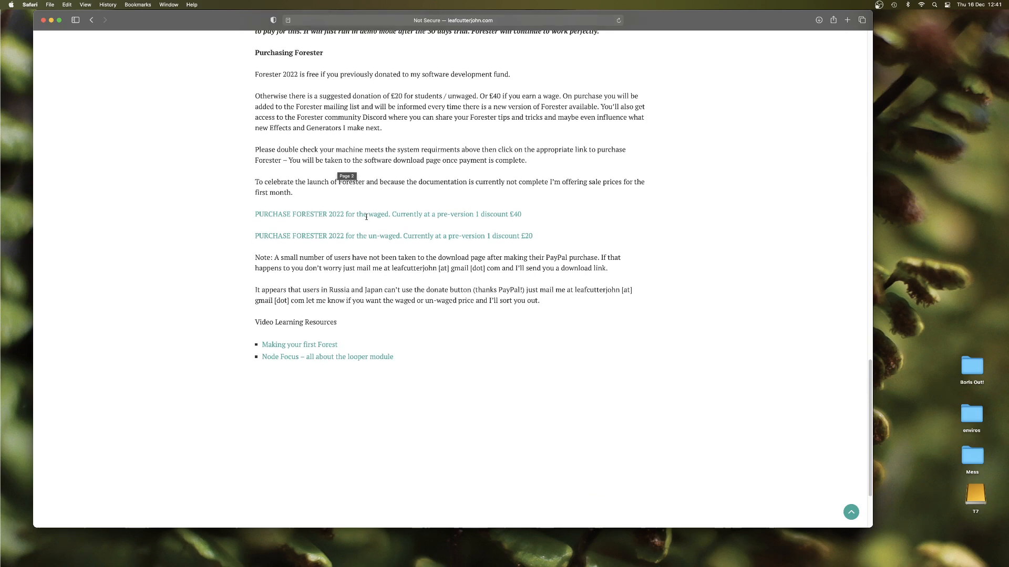
mouse_move(505, 315)
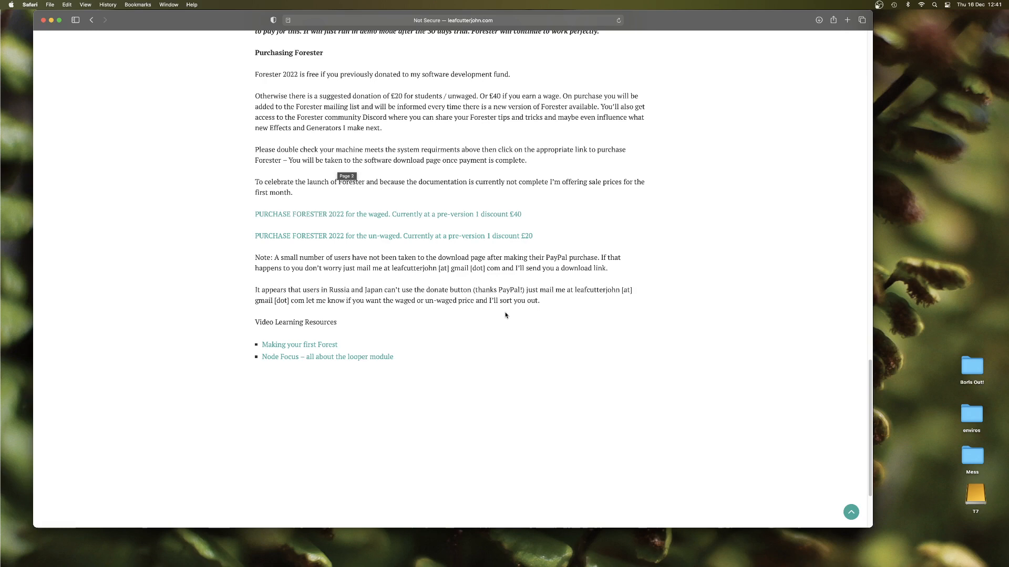
mouse_move(607, 222)
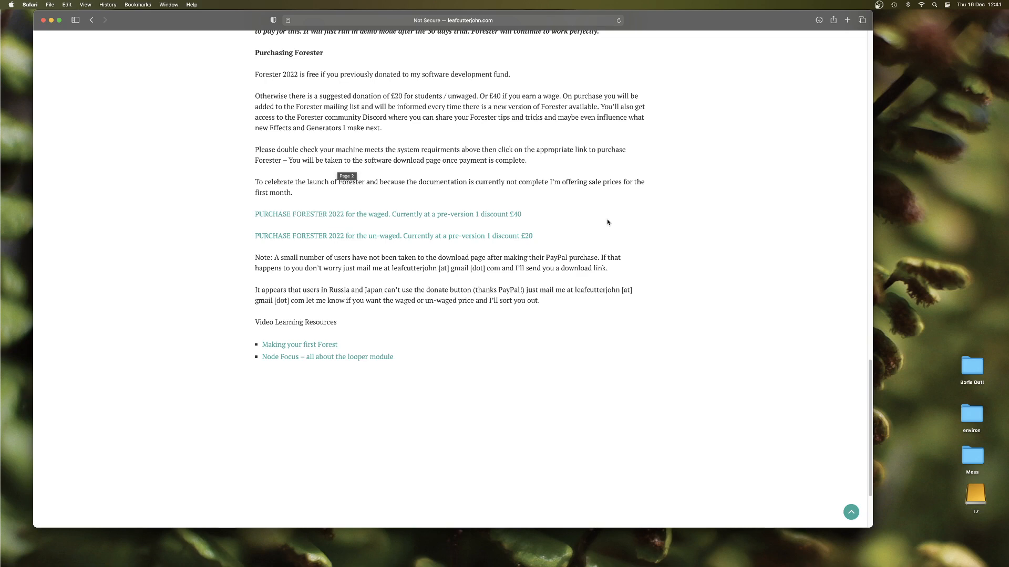
mouse_move(277, 310)
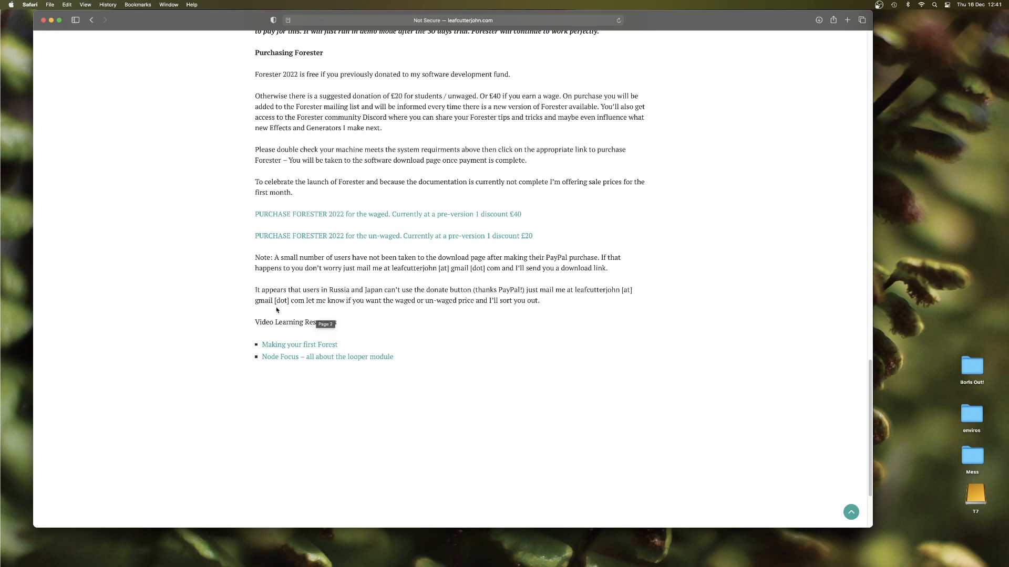
mouse_move(393, 279)
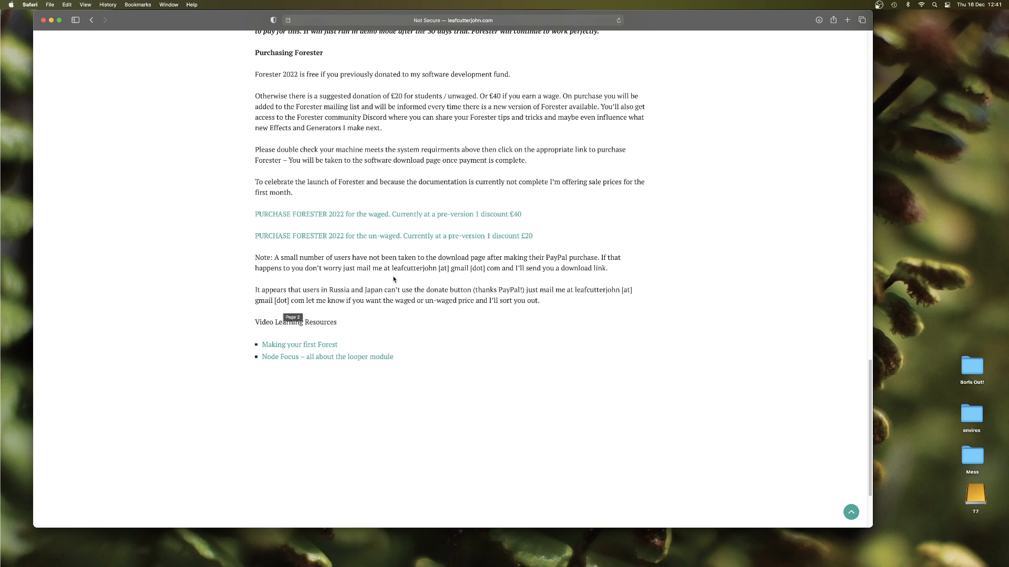
mouse_move(439, 269)
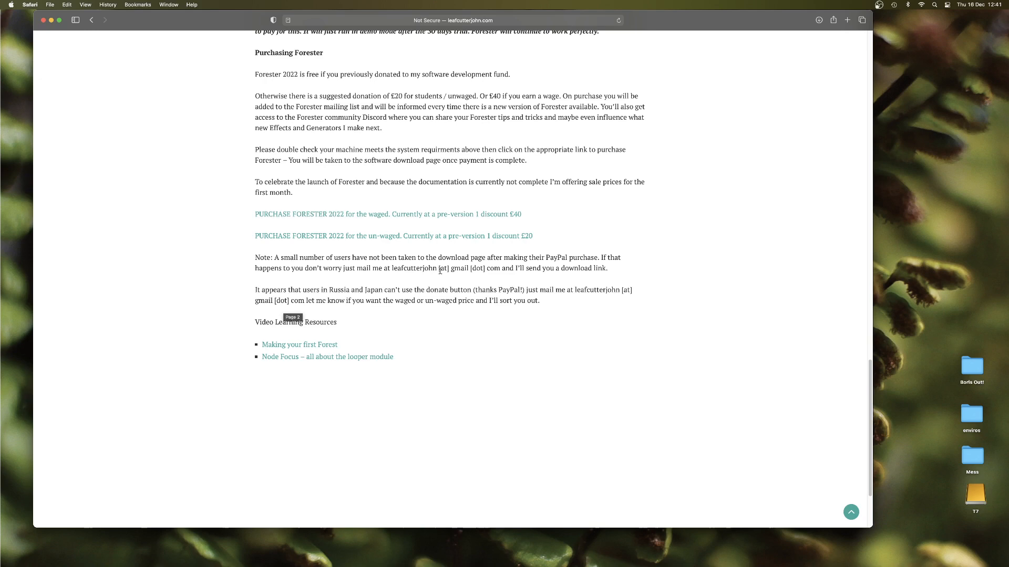
mouse_move(387, 277)
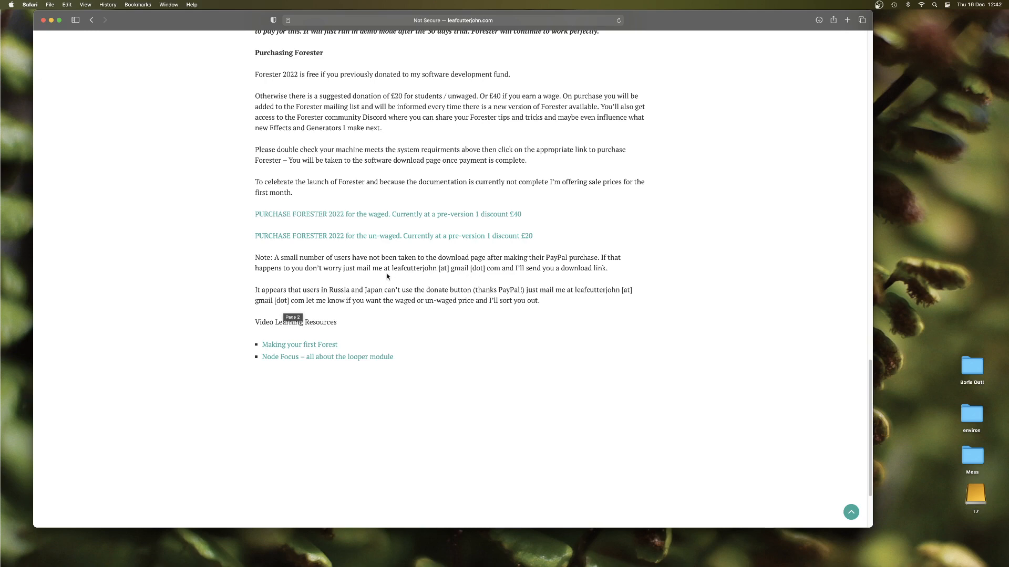
scroll("down", 3)
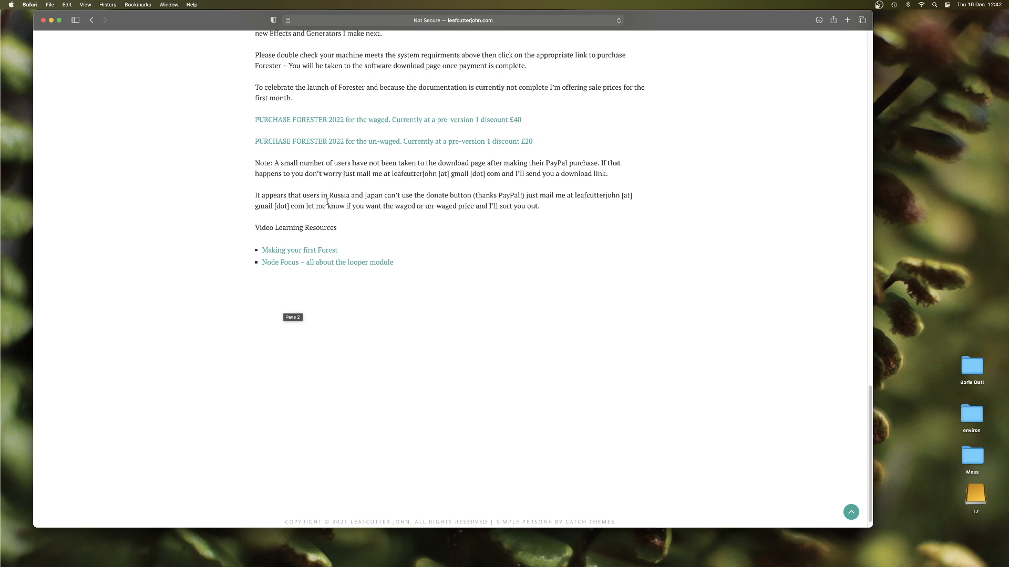
mouse_move(374, 206)
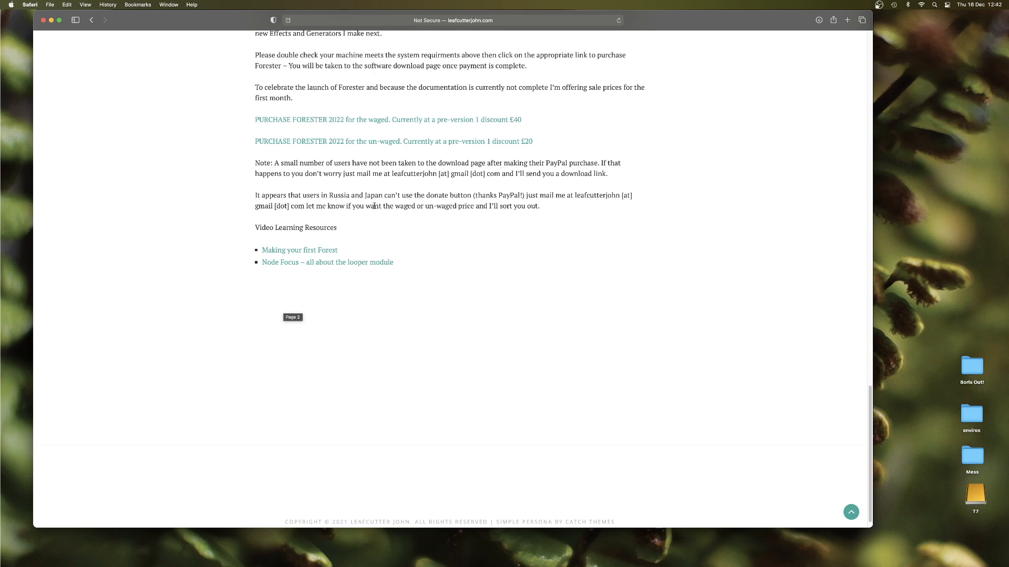
mouse_move(551, 204)
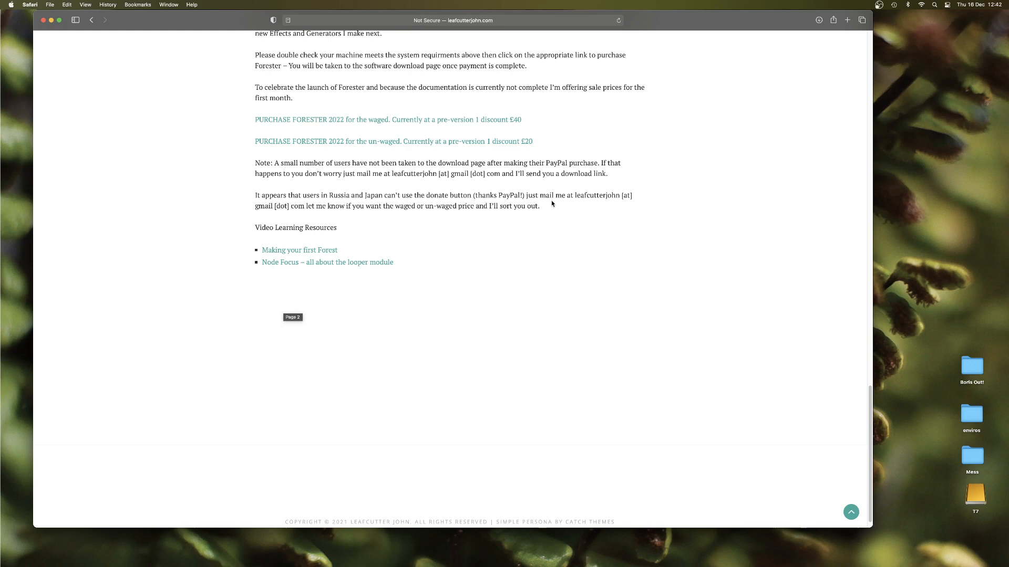
mouse_move(257, 207)
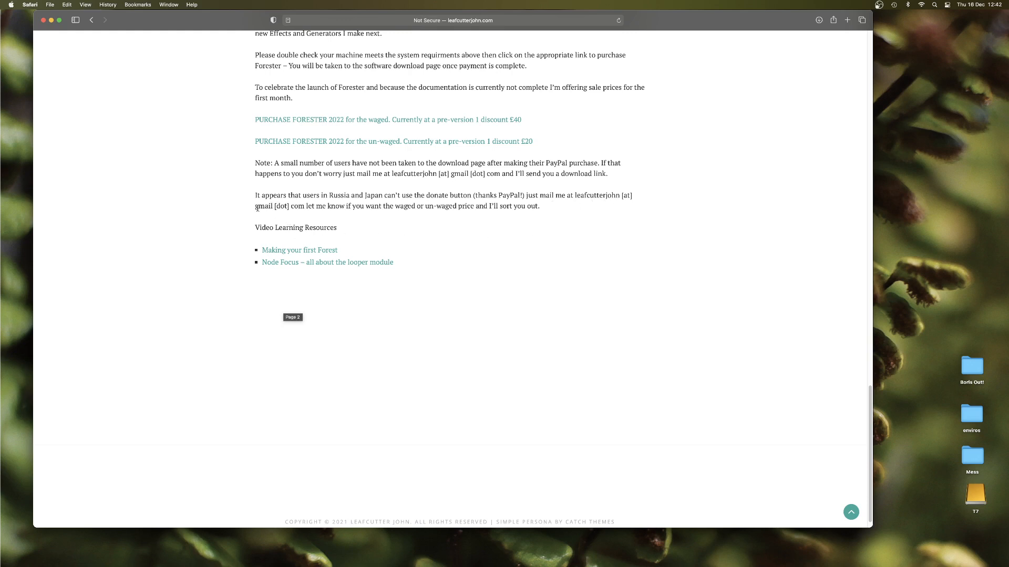
mouse_move(336, 301)
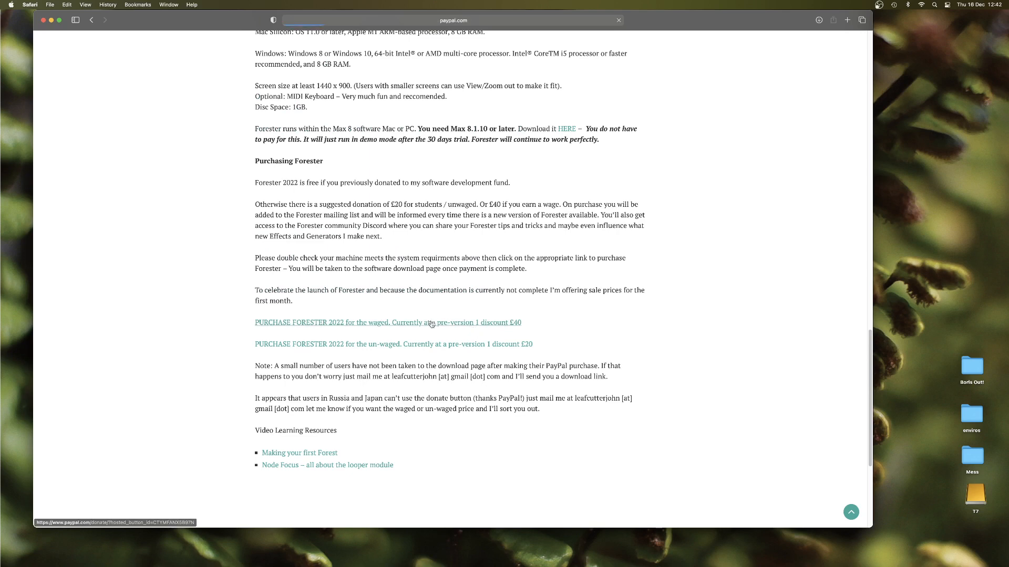
- Open the waged £40.00 PayPal donation page and toggle the processing-fee checkbox on and off
left_click(388, 322)
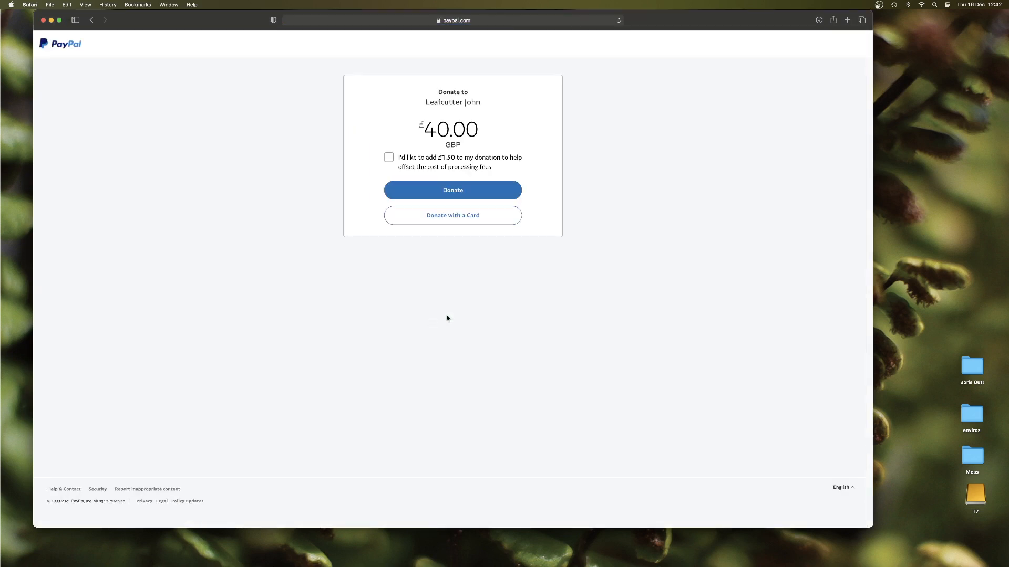
mouse_move(467, 126)
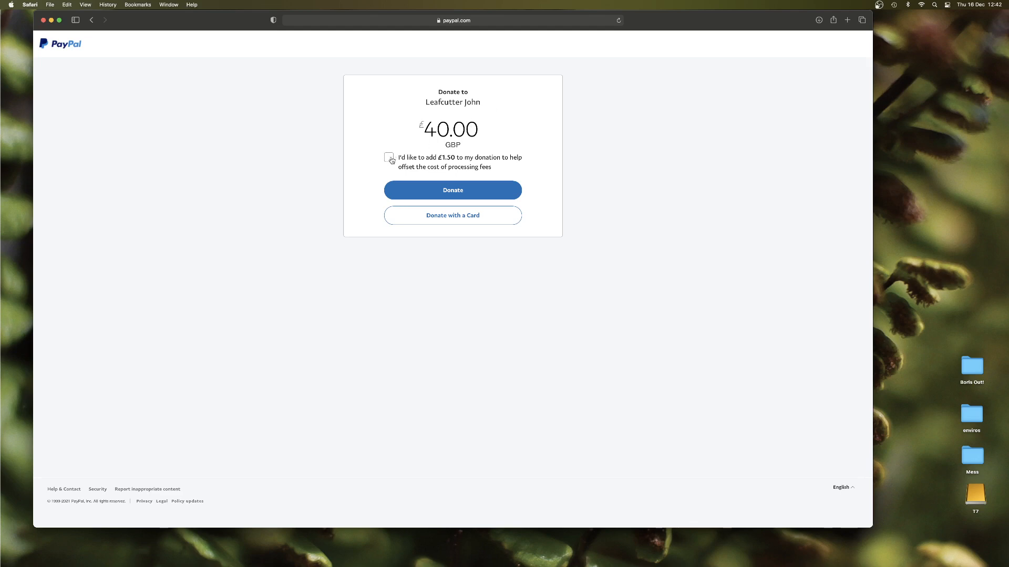
left_click(388, 157)
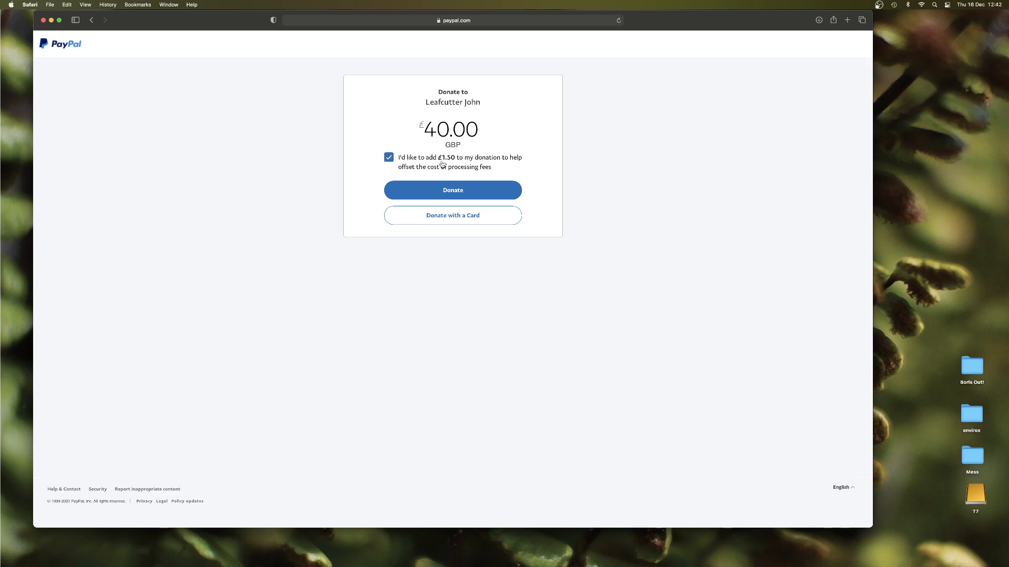
mouse_move(393, 180)
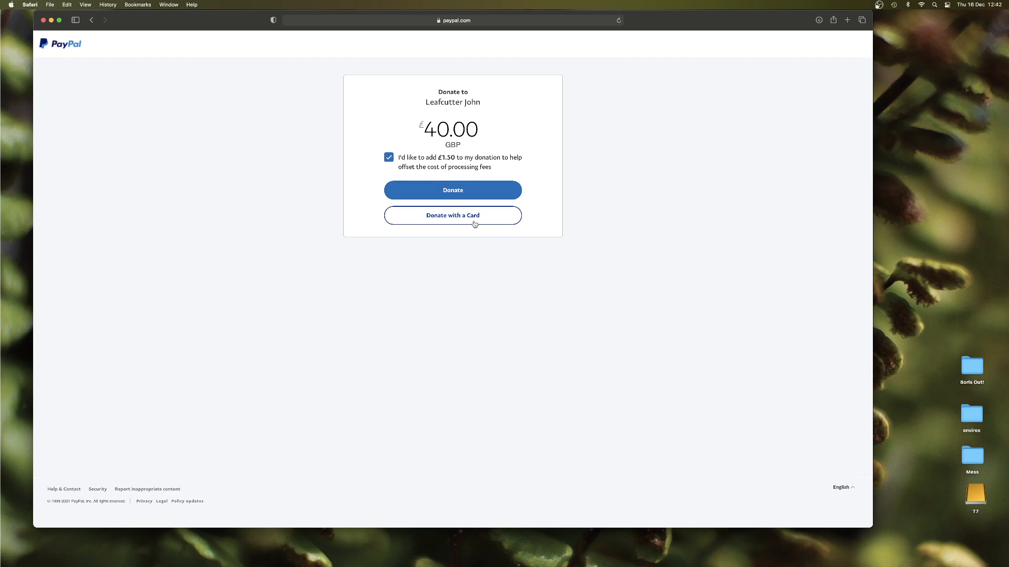
left_click(389, 157)
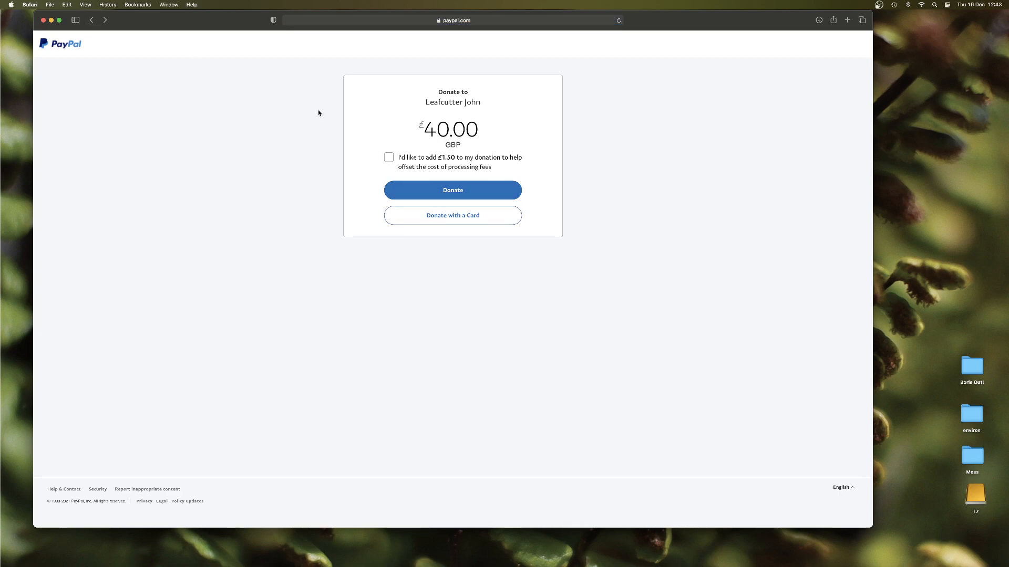
mouse_move(453, 190)
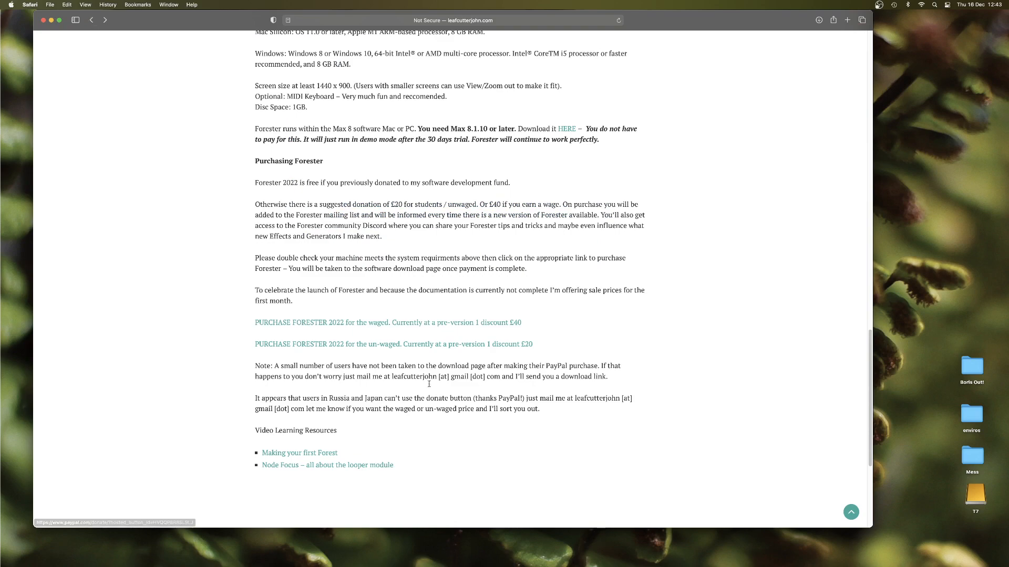
- Follow the 'HERE' Max link to the Cycling '74 Max 8.2.1 download page
scroll("down", 3)
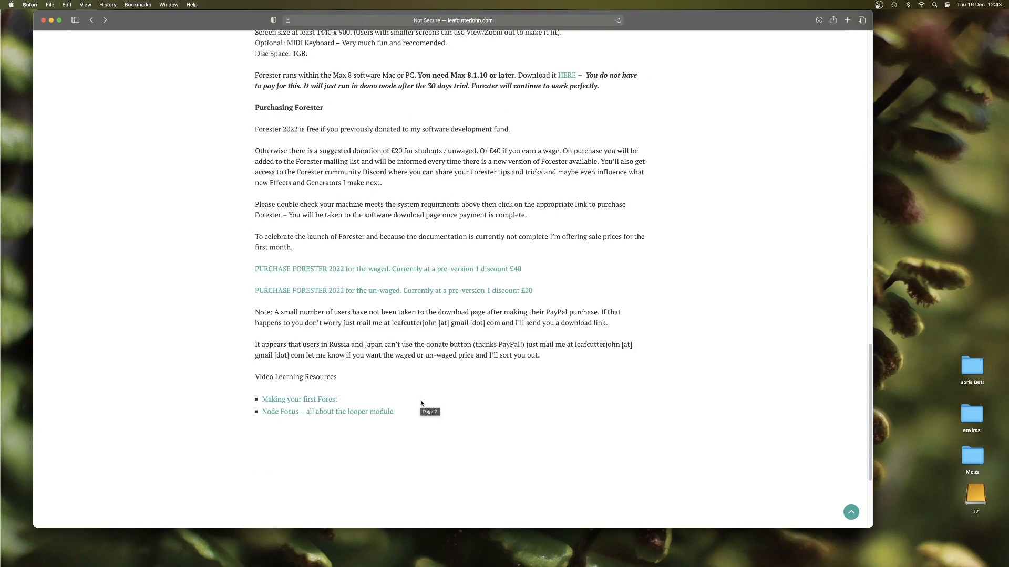
scroll("down", 3)
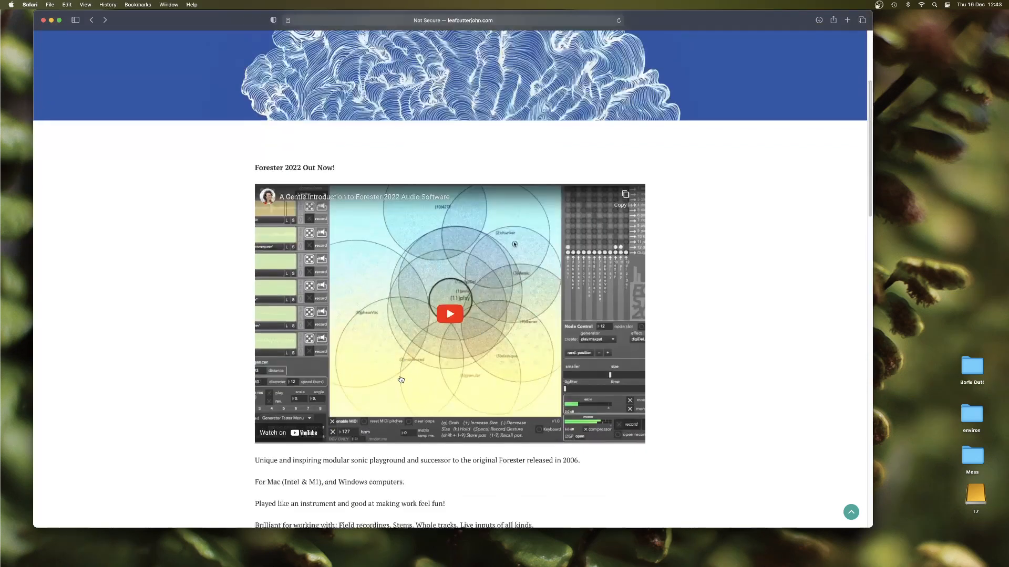
scroll("down", 3)
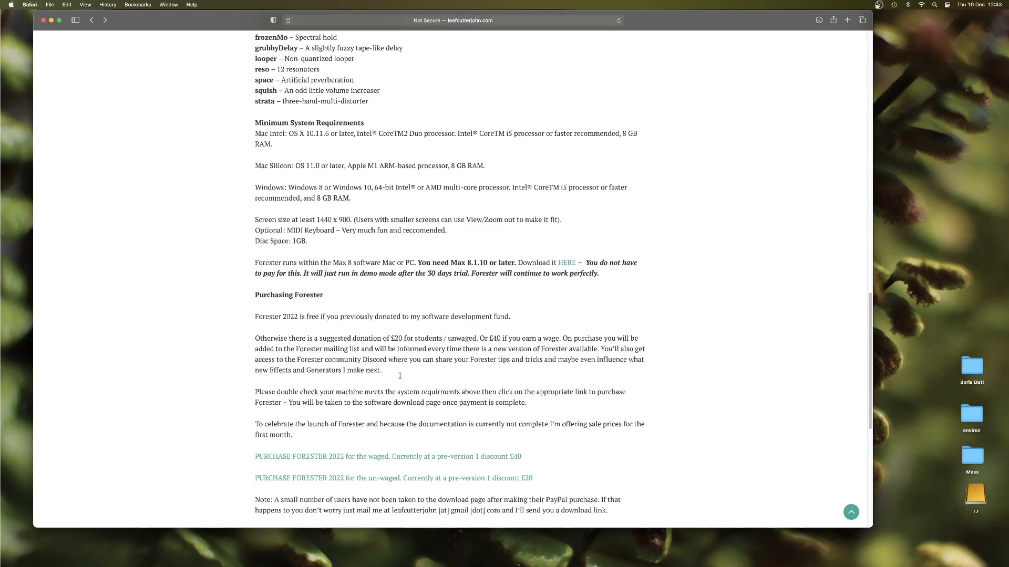
mouse_move(567, 263)
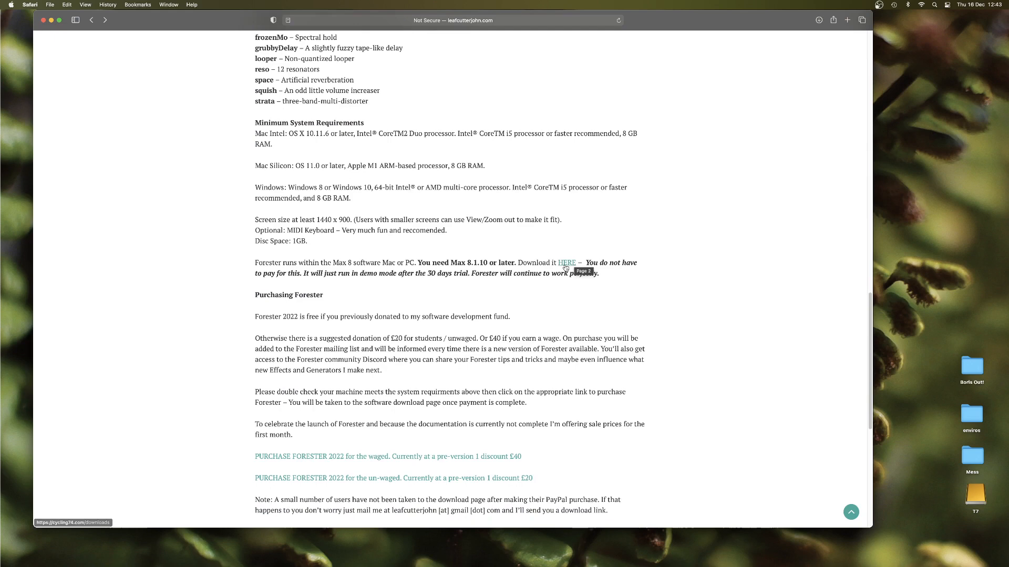
left_click(566, 264)
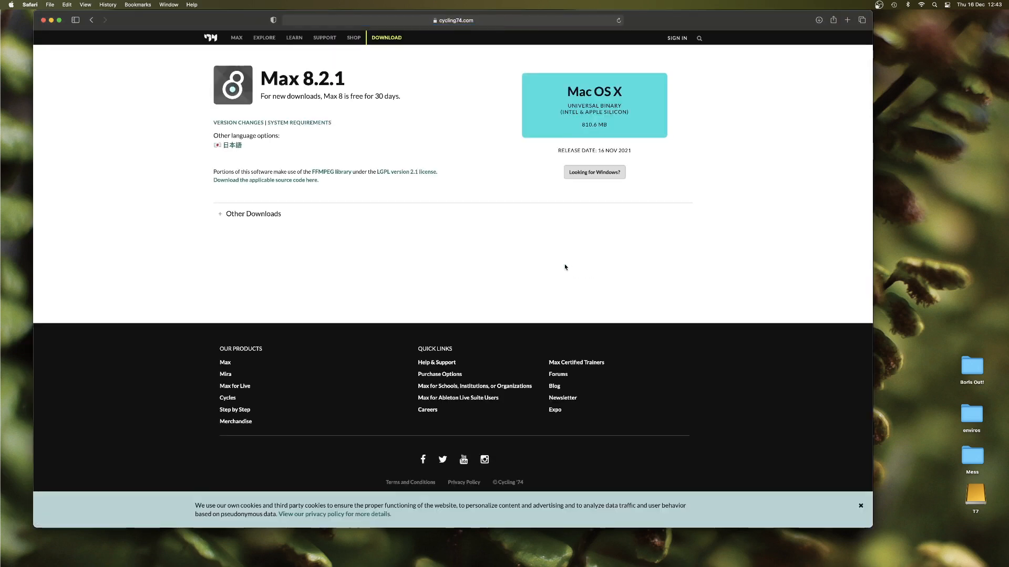
mouse_move(559, 261)
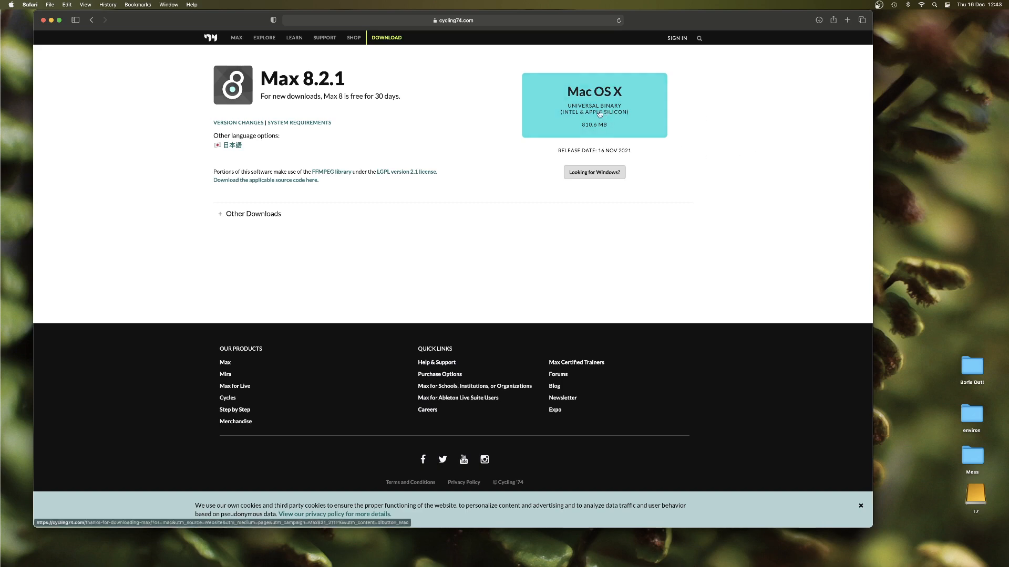
- Download the Max 8.2.1 Mac OS X universal binary
left_click(593, 105)
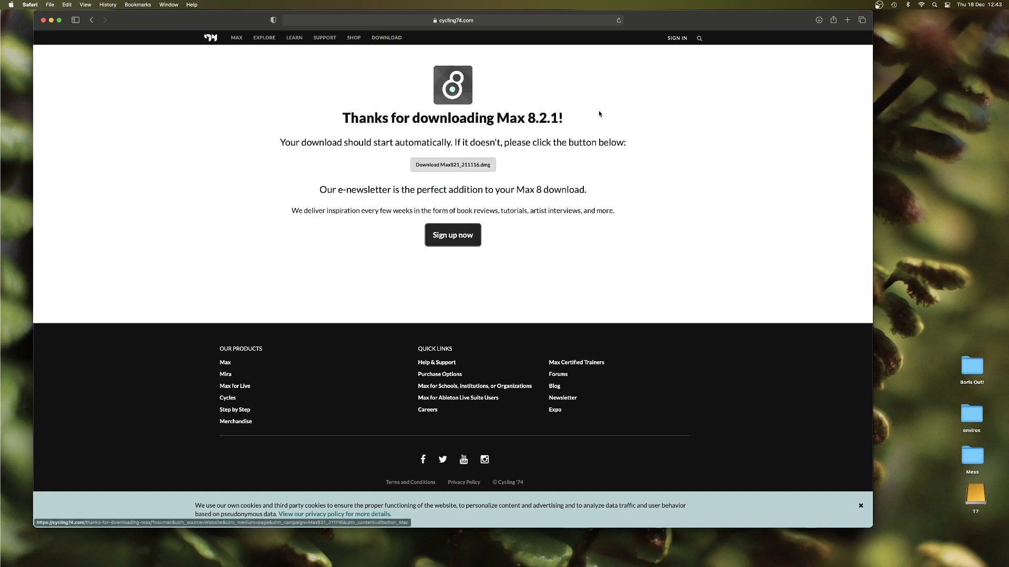
left_click(452, 164)
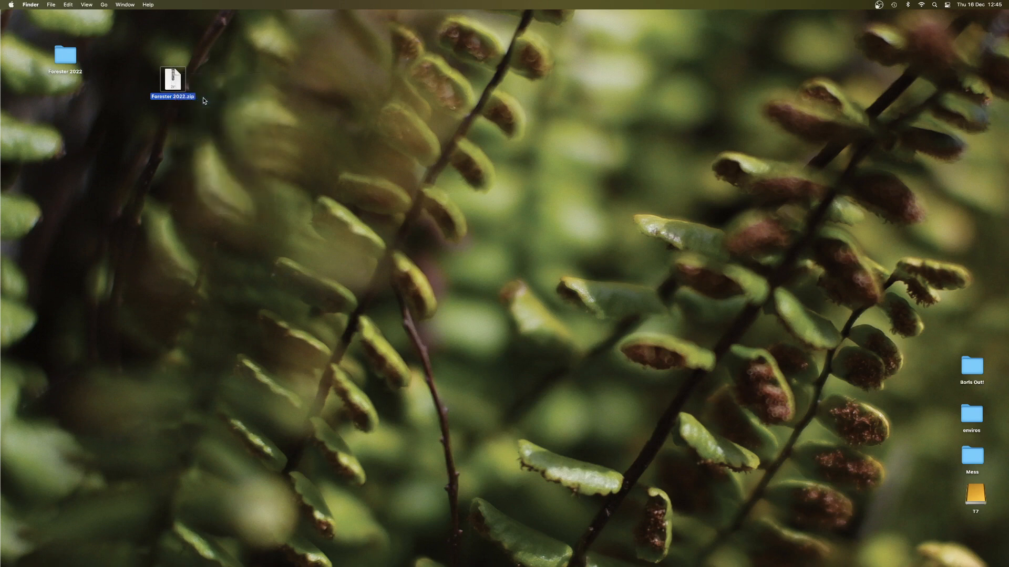
- Open the Forester 2022 desktop folder and its Forester 2022 Manual.pdf
double_click(64, 54)
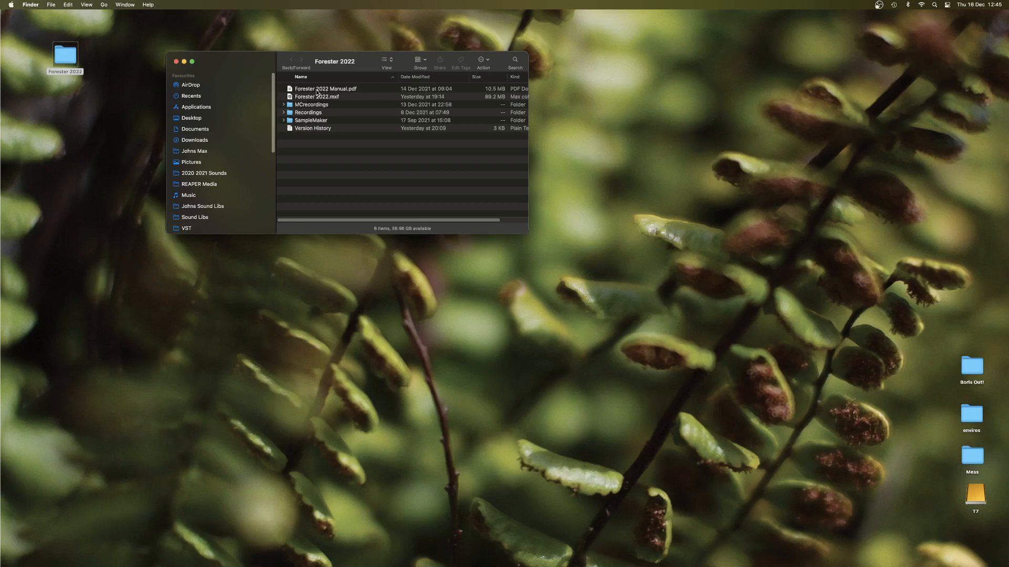
double_click(325, 88)
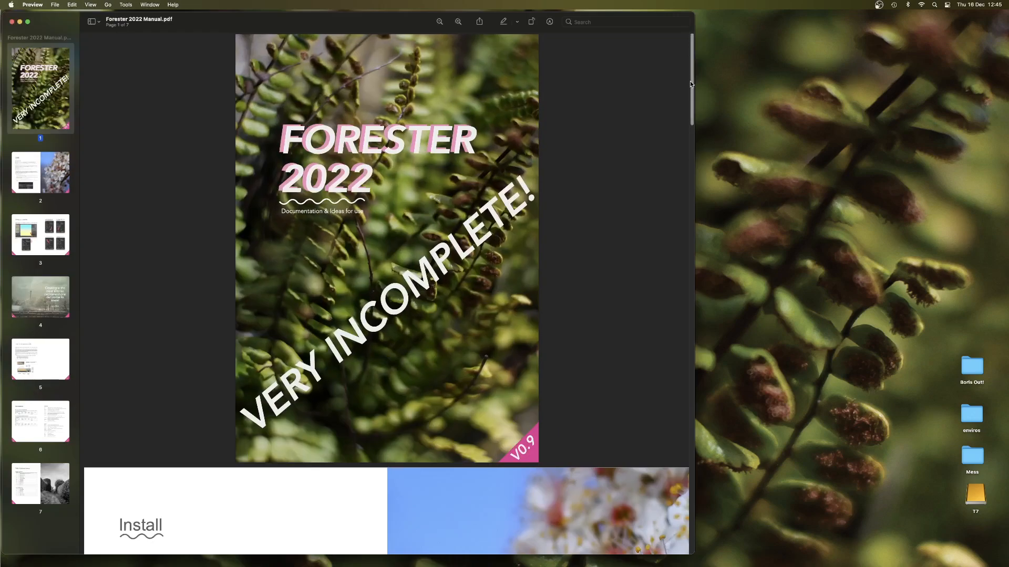
- Scroll the manual in Preview from the cover to the MIDI Implementation tables
scroll("down", 3)
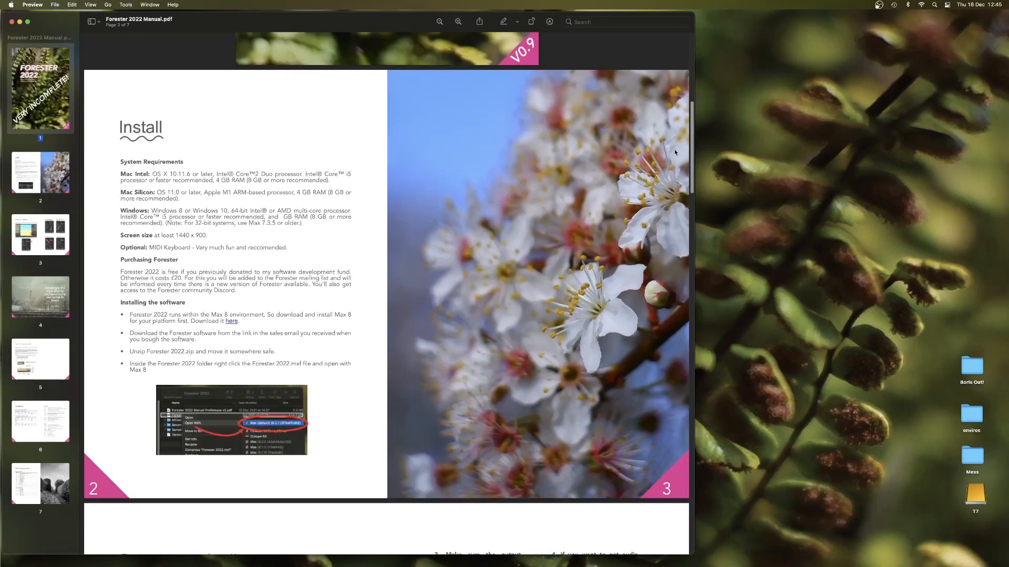
scroll("down", 3)
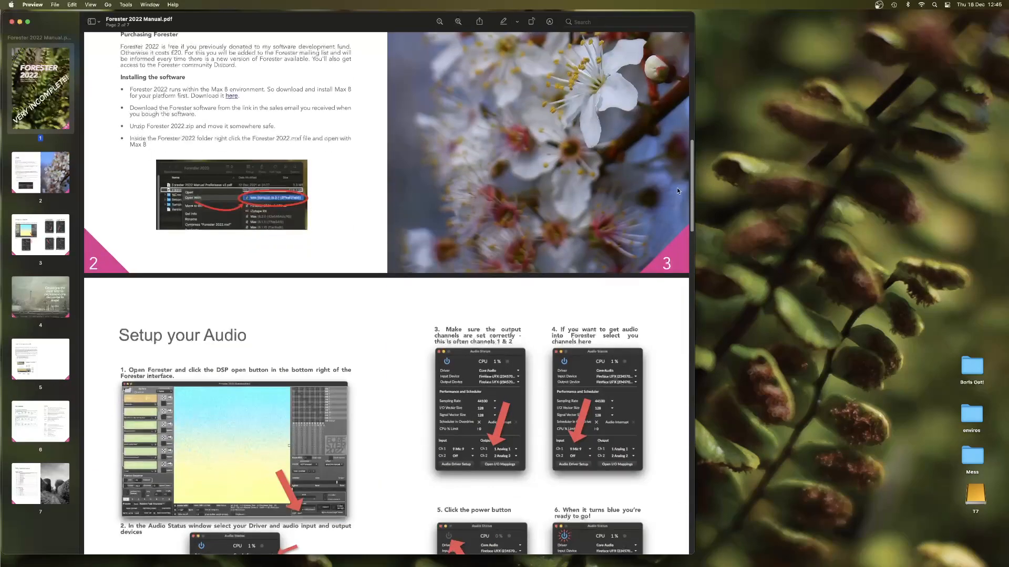
scroll("down", 3)
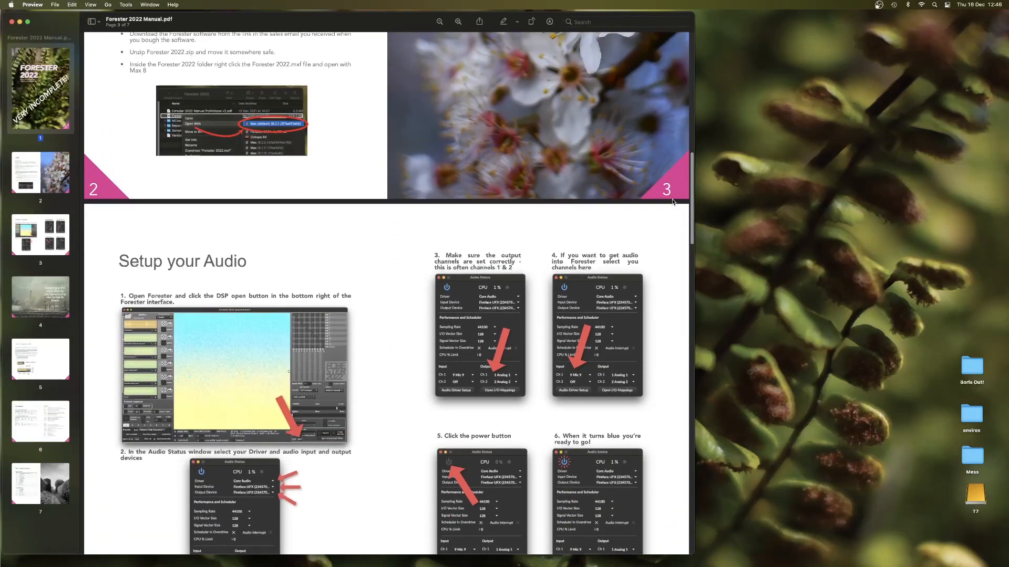
scroll("down", 3)
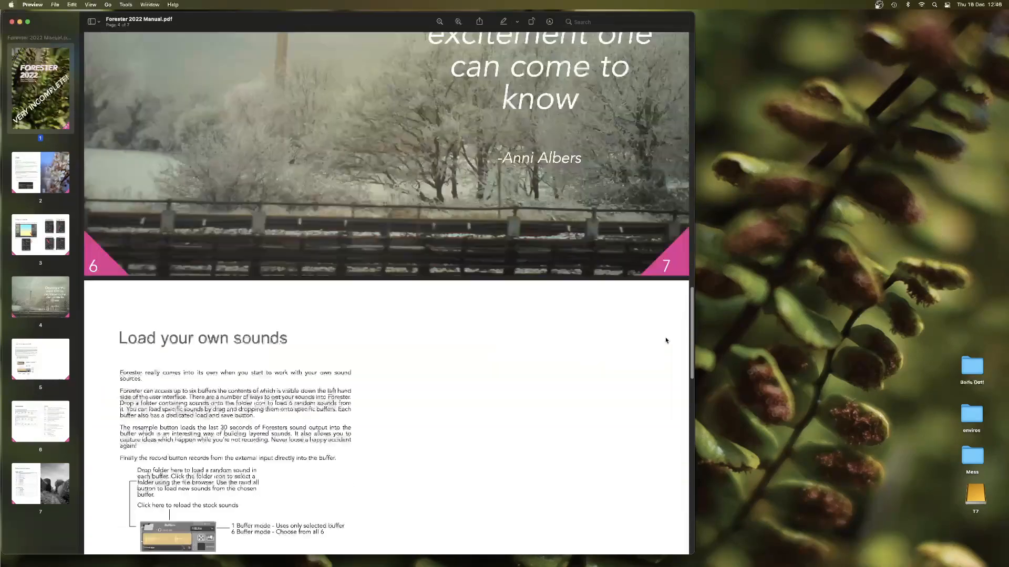
scroll("down", 3)
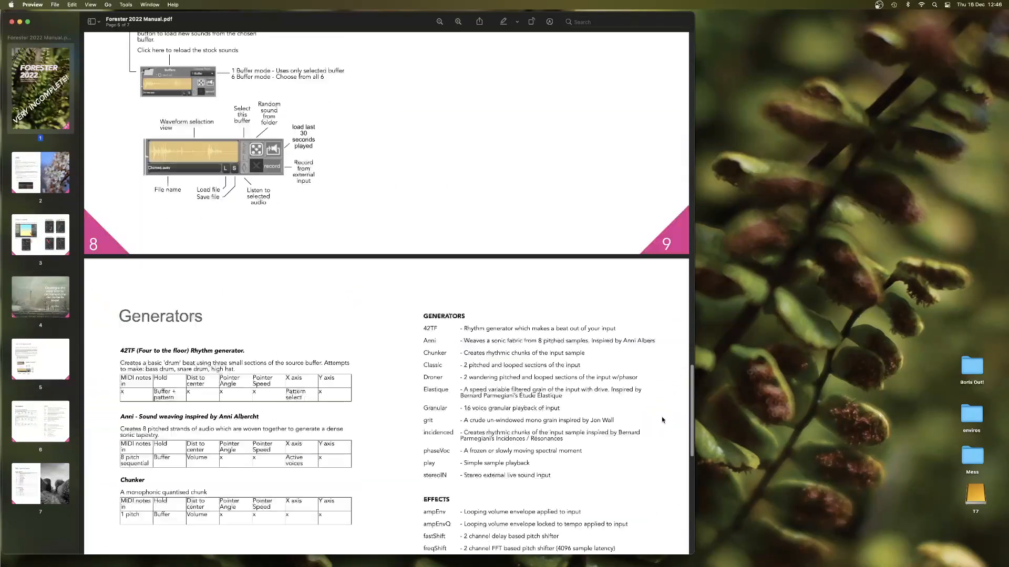
scroll("down", 3)
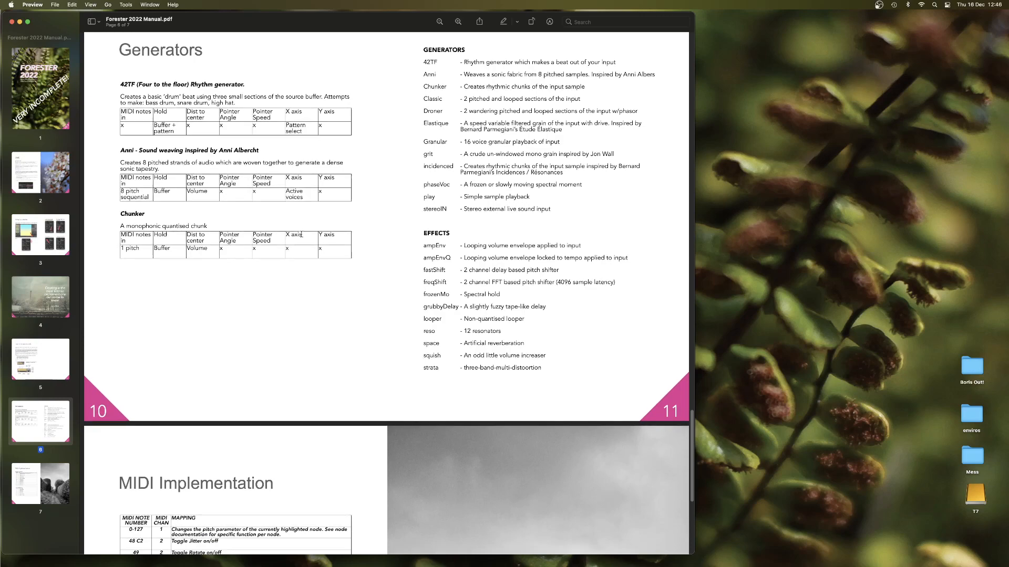
scroll("down", 3)
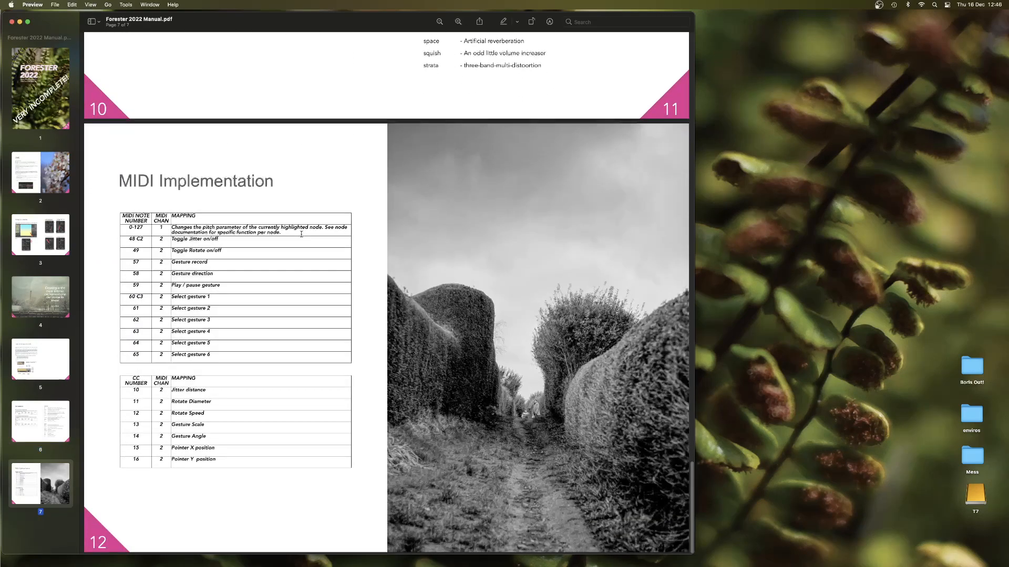